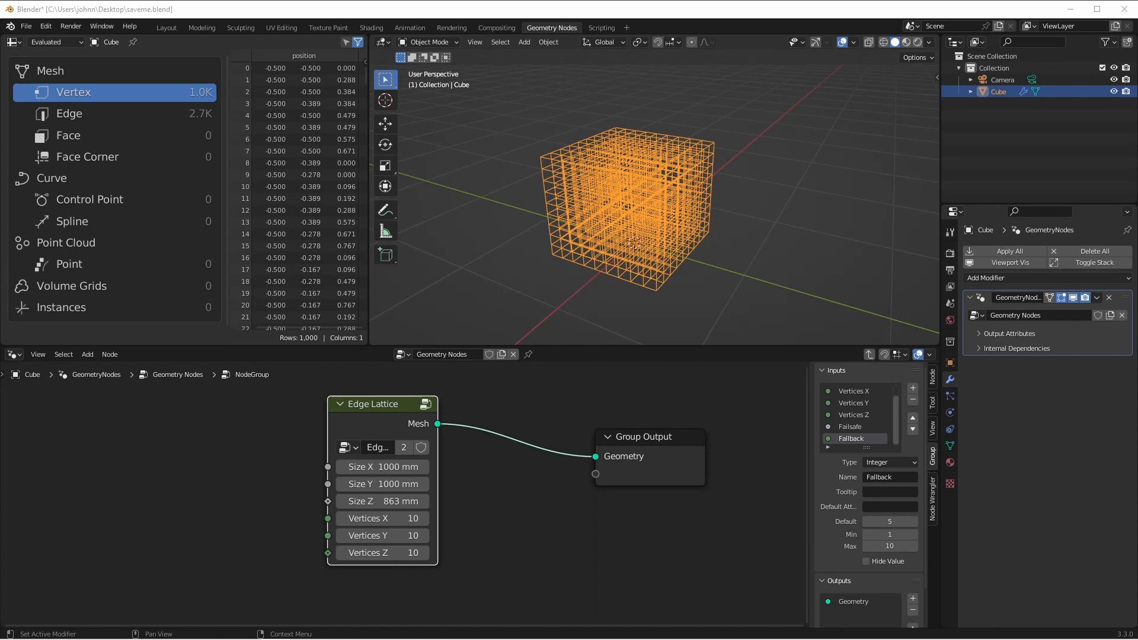
mouse_move(510, 225)
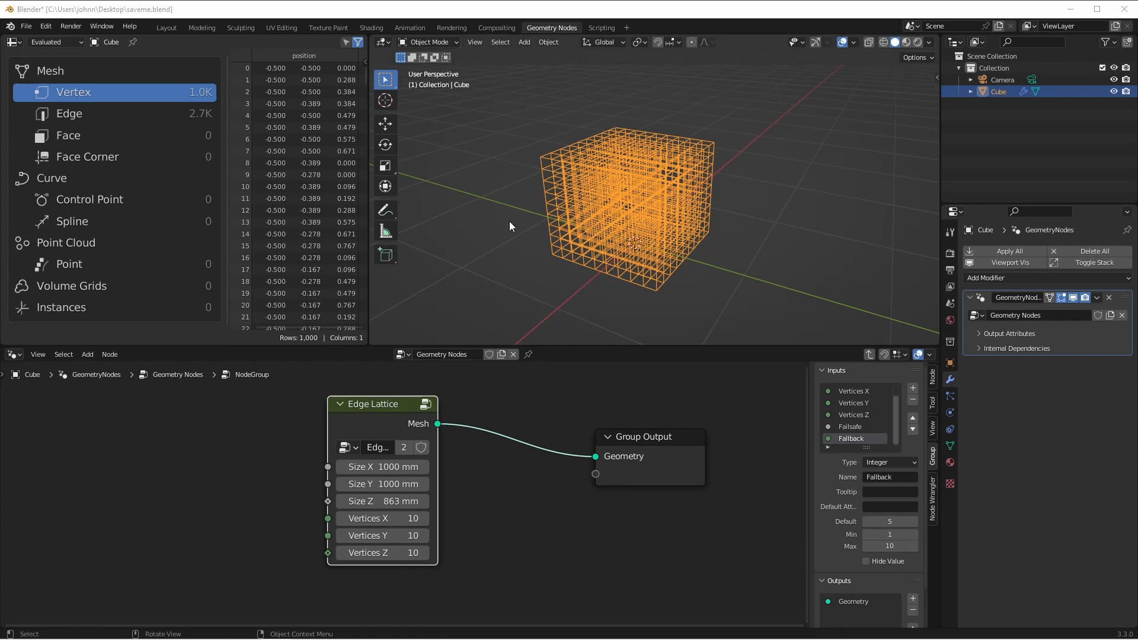
mouse_move(546, 223)
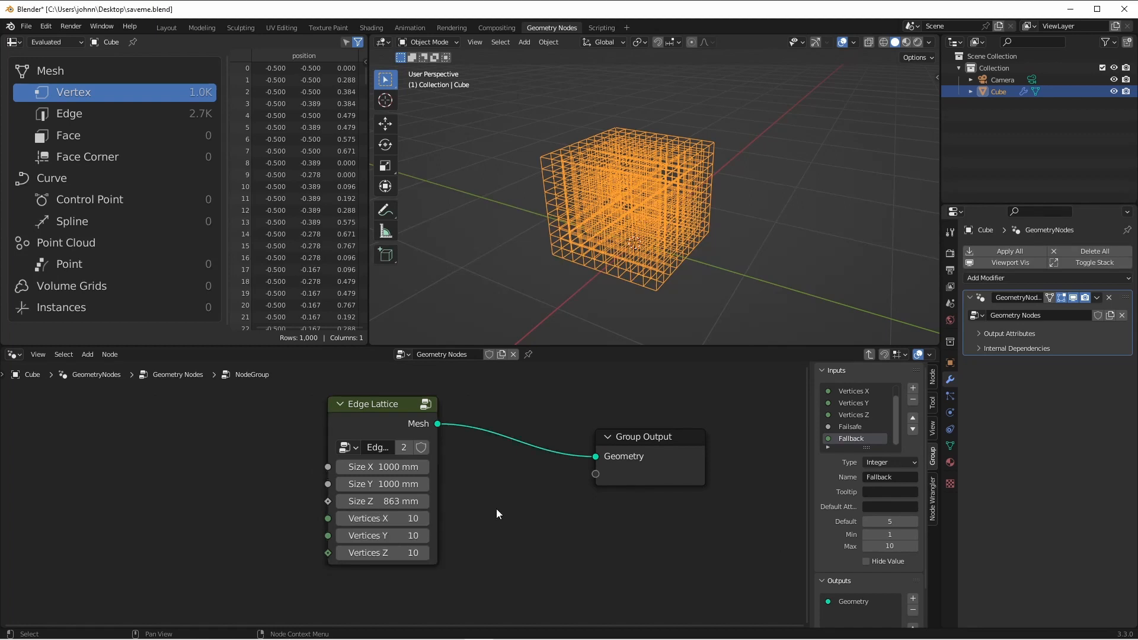
Step: Set the Edge Lattice vertex counts to 500 per axis, freezing Blender until the file is reopened
double_click(368, 518)
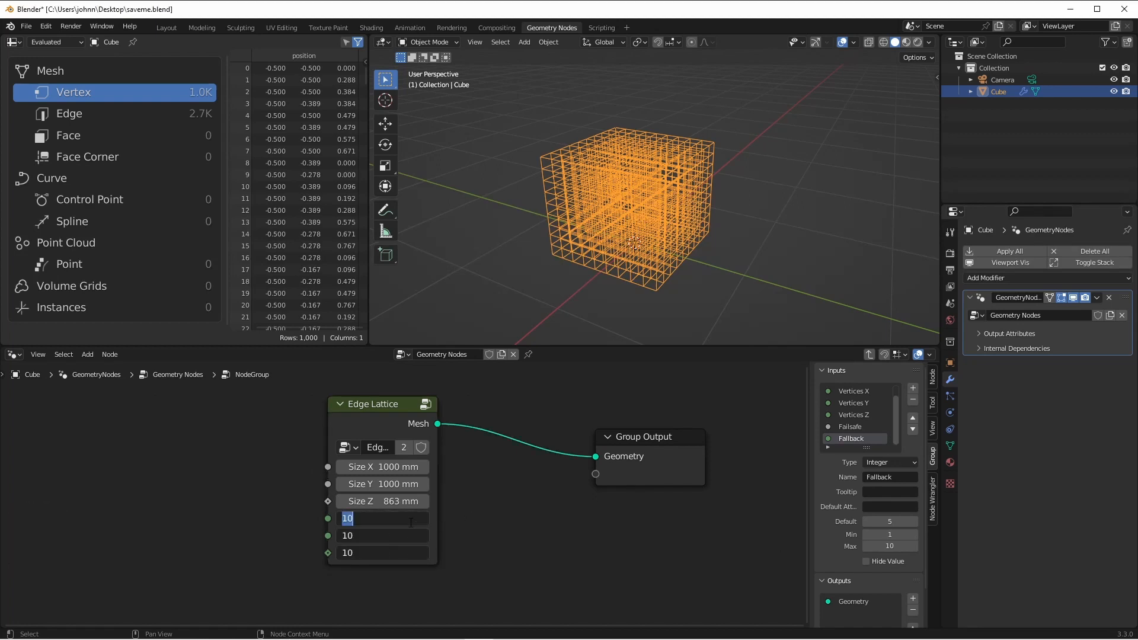
text(500)
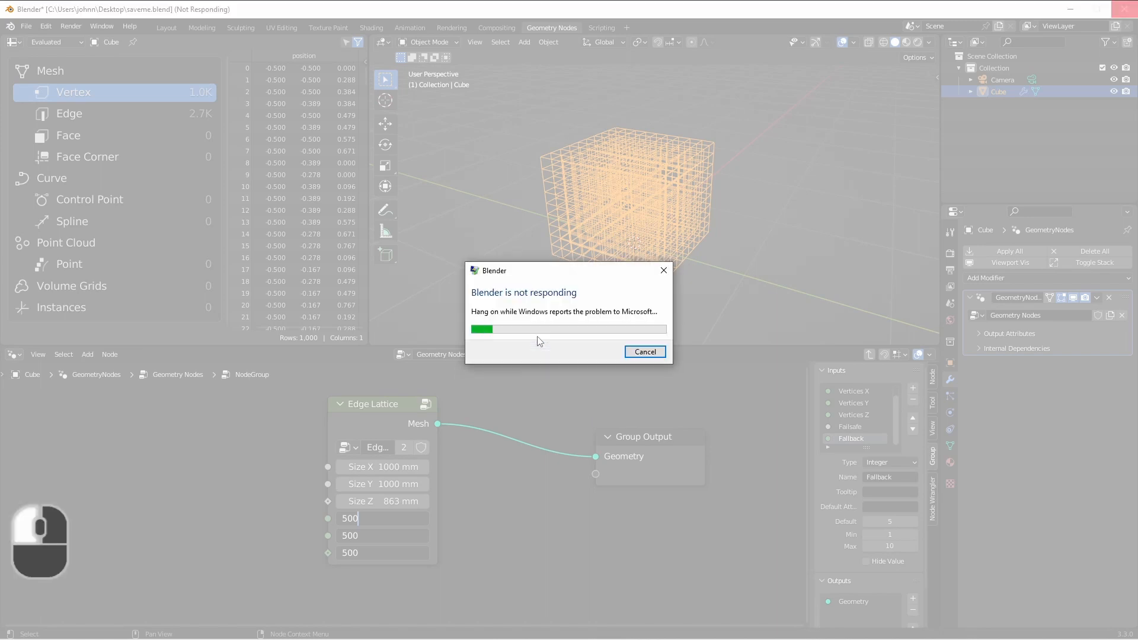
text(500)
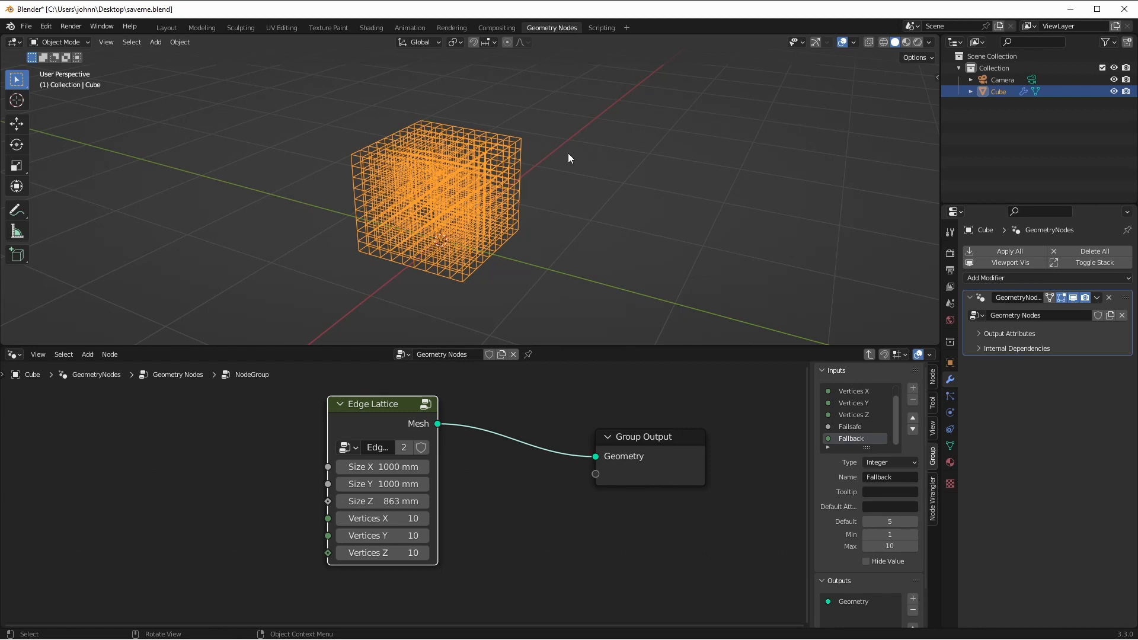
Step: Add a Group Input node (Shift+A) feeding Size and Vertices X, Y, Z into Edge Lattice
drag(377, 403, 435, 416)
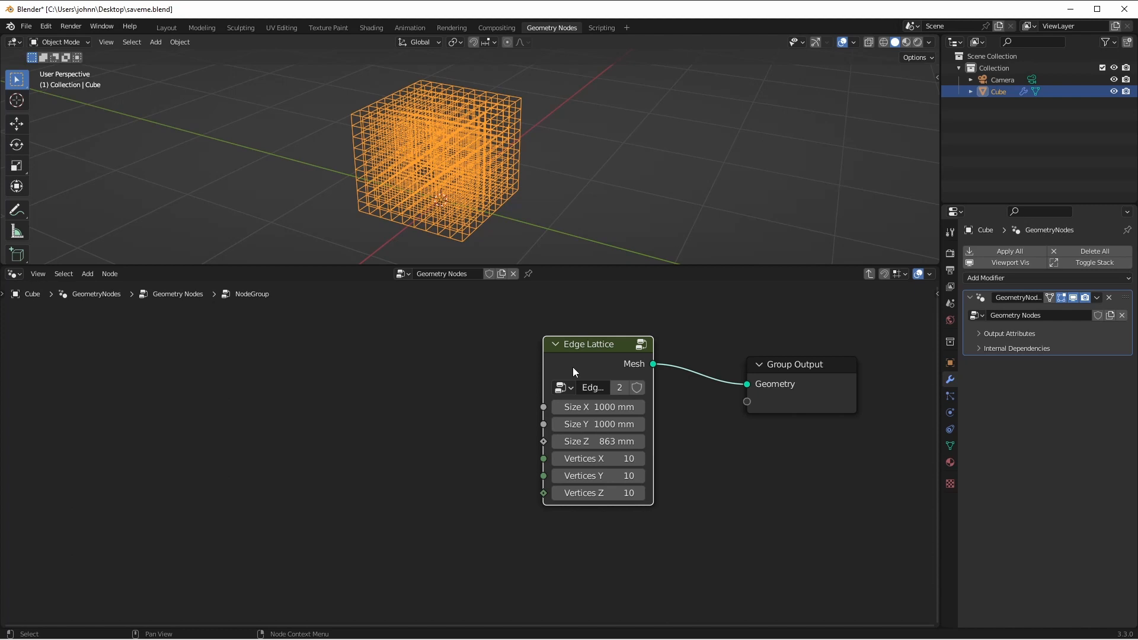
key(shift+a)
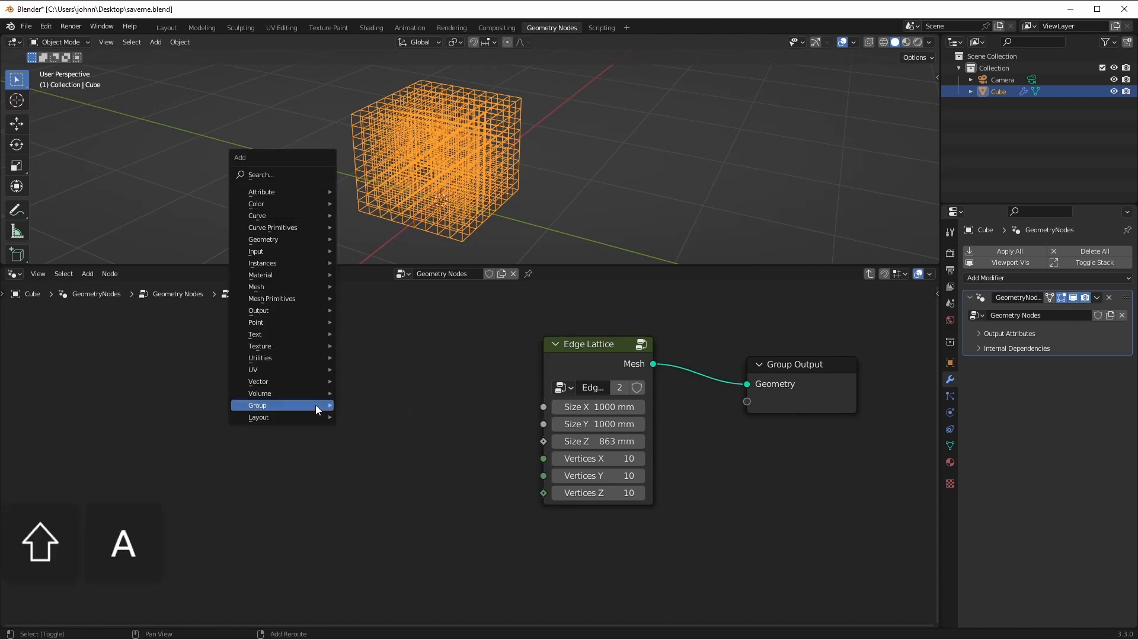
click(273, 405)
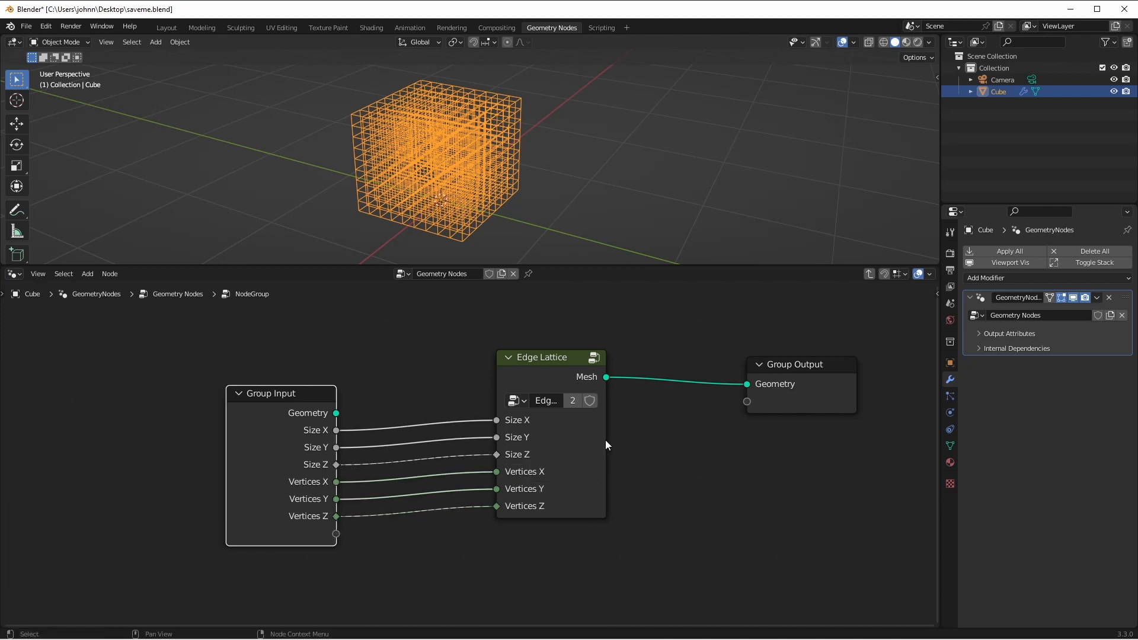
Step: Remove the group's Geometry input in the sidebar and arrange the nodes so links run straight
key(n)
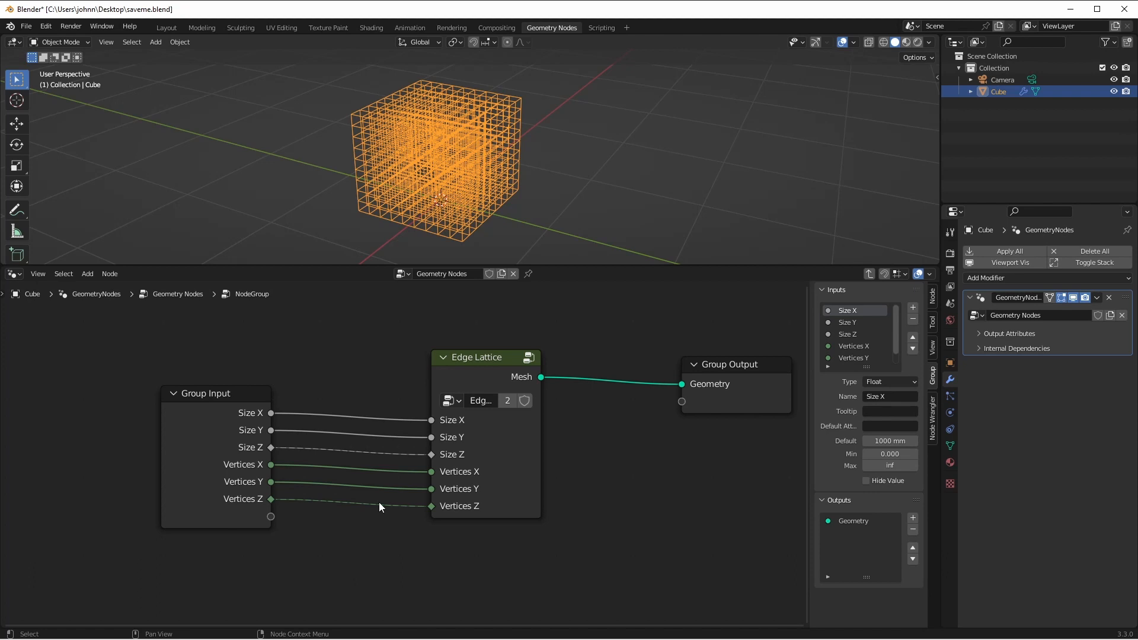
drag(216, 393, 163, 355)
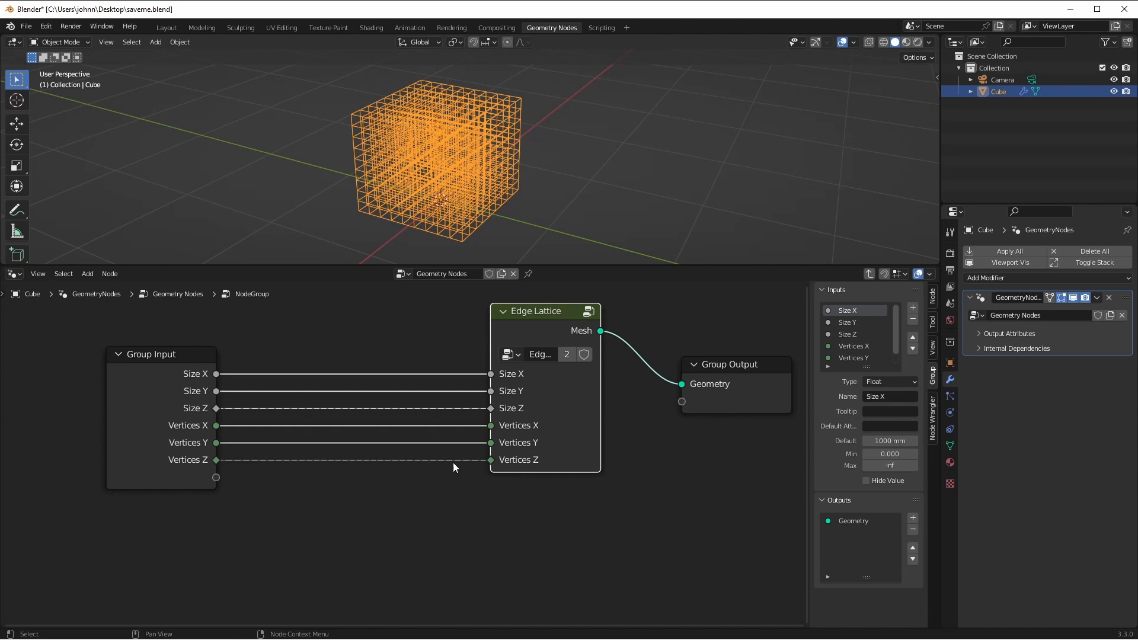
mouse_move(513, 324)
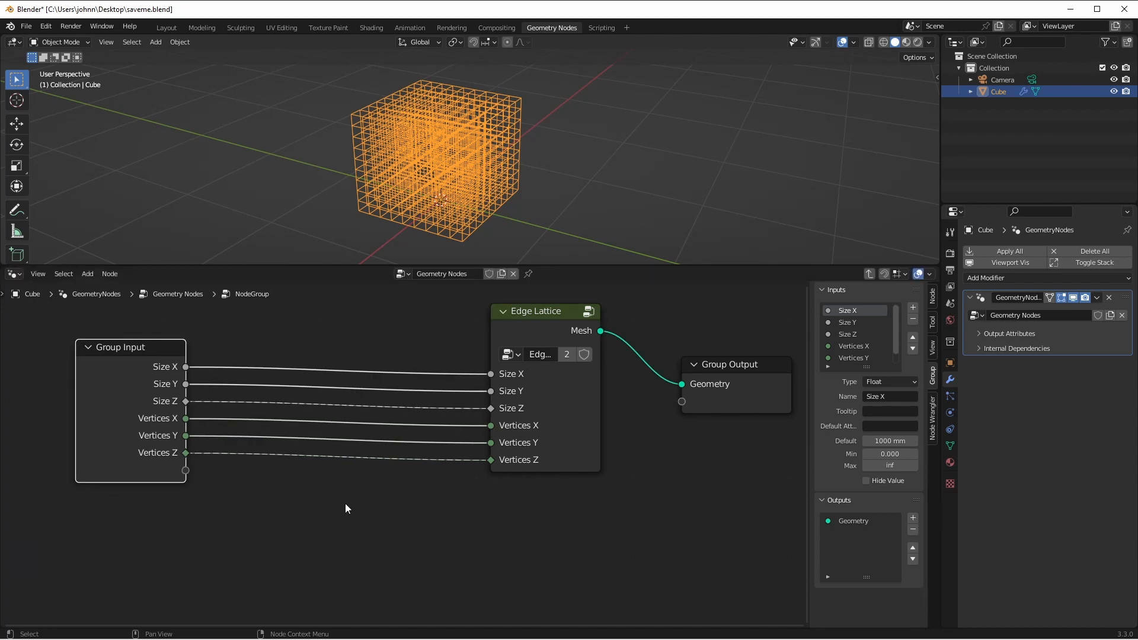
mouse_move(163, 429)
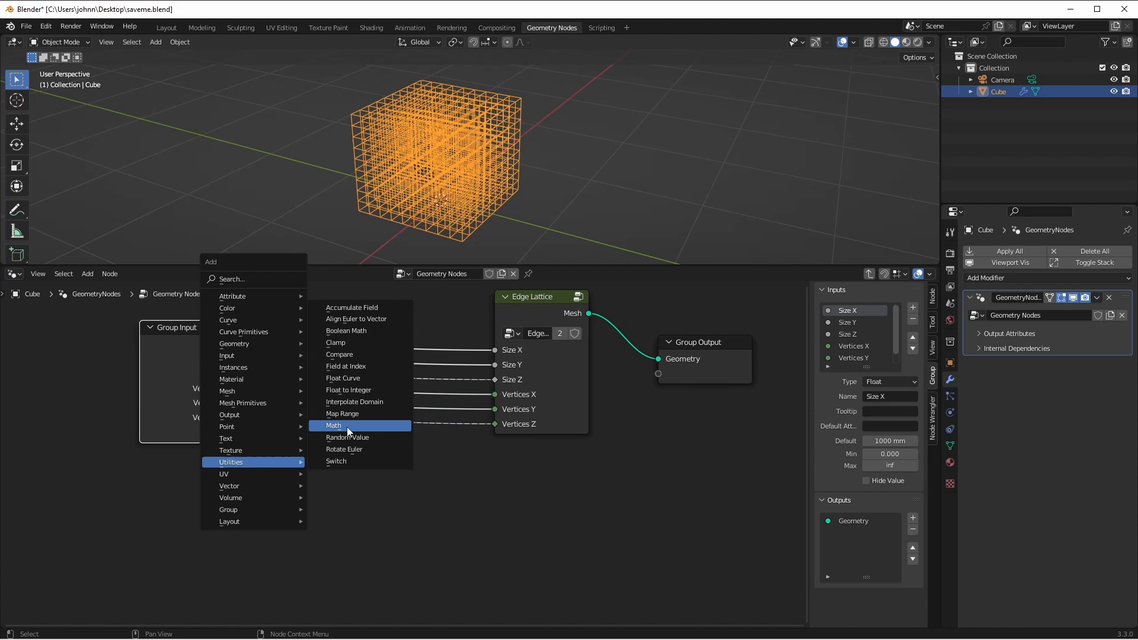
Step: Add Multiply math nodes computing Vertices X × Y × Z and a Greater Than node against 25000
click(334, 425)
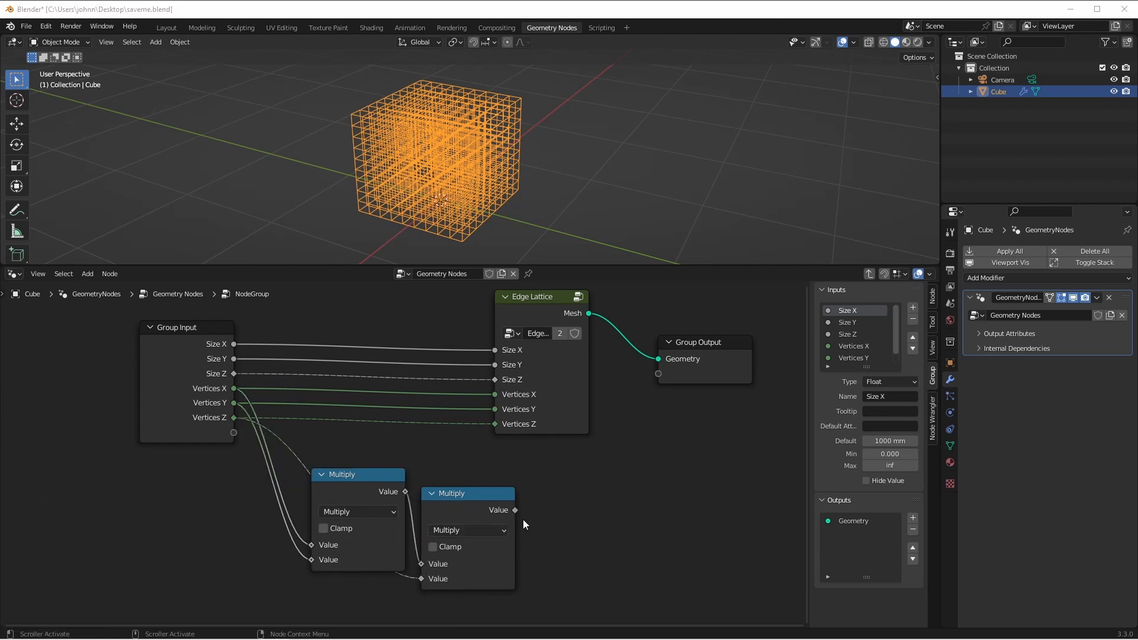
mouse_move(517, 518)
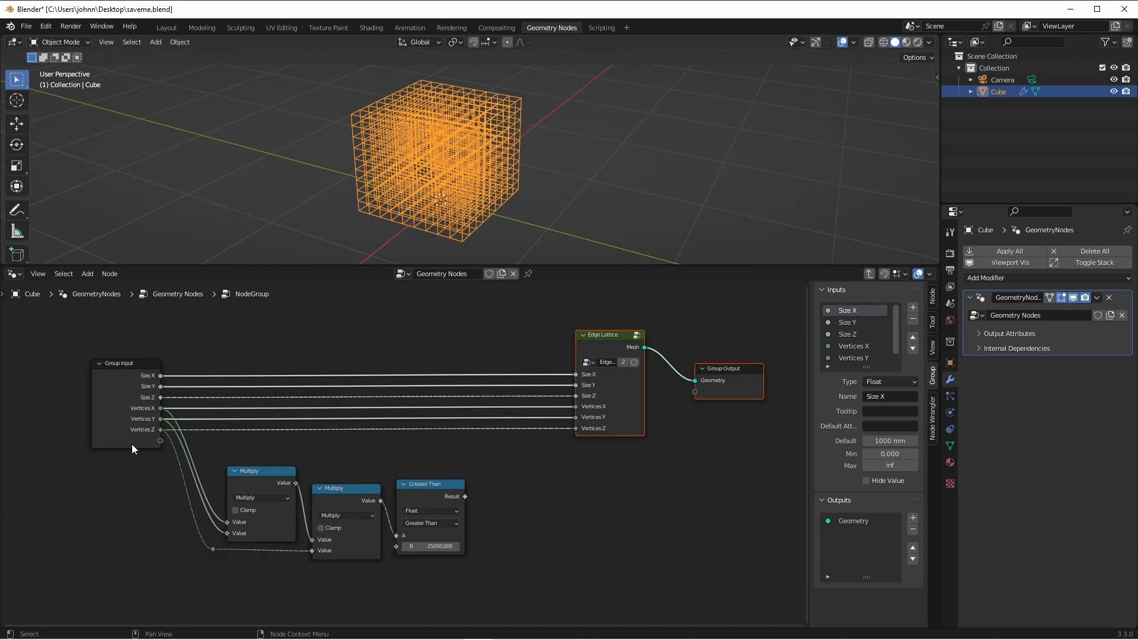
mouse_move(390, 547)
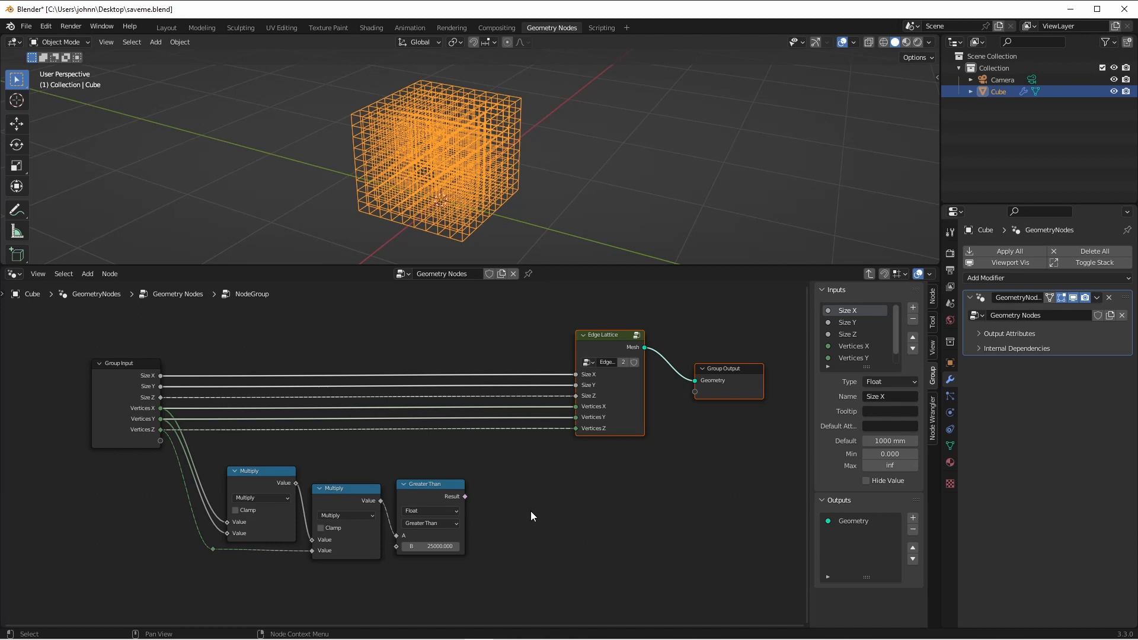
mouse_move(596, 427)
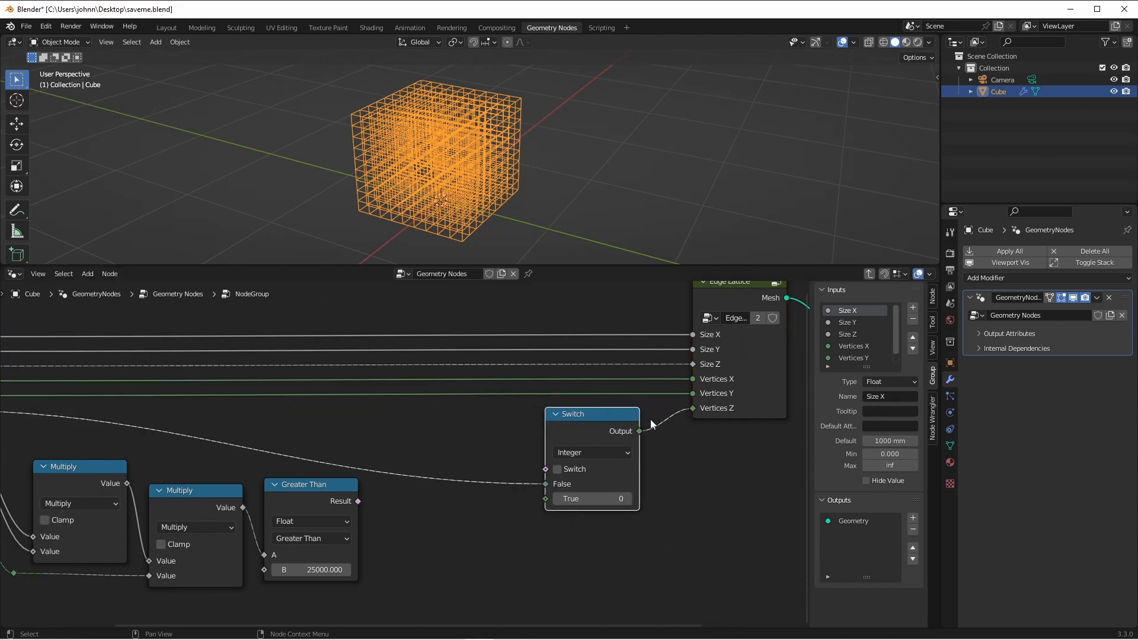
Step: Drive an Integer Switch from the Greater Than result with a True value of 10 for the vertex counts
drag(591, 414, 615, 412)
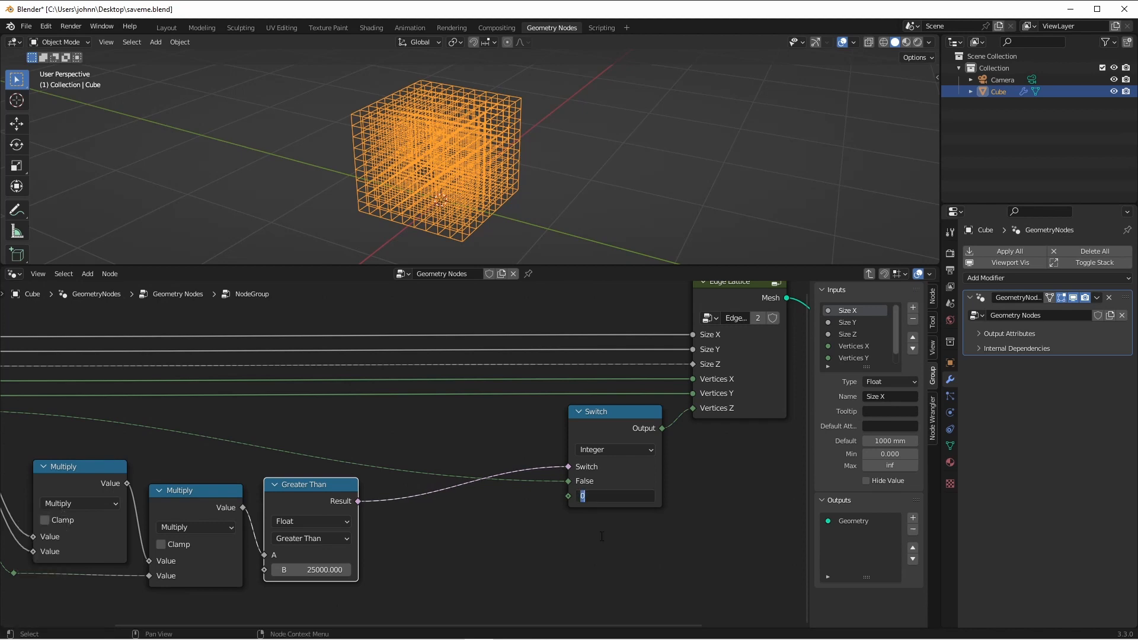
text(10)
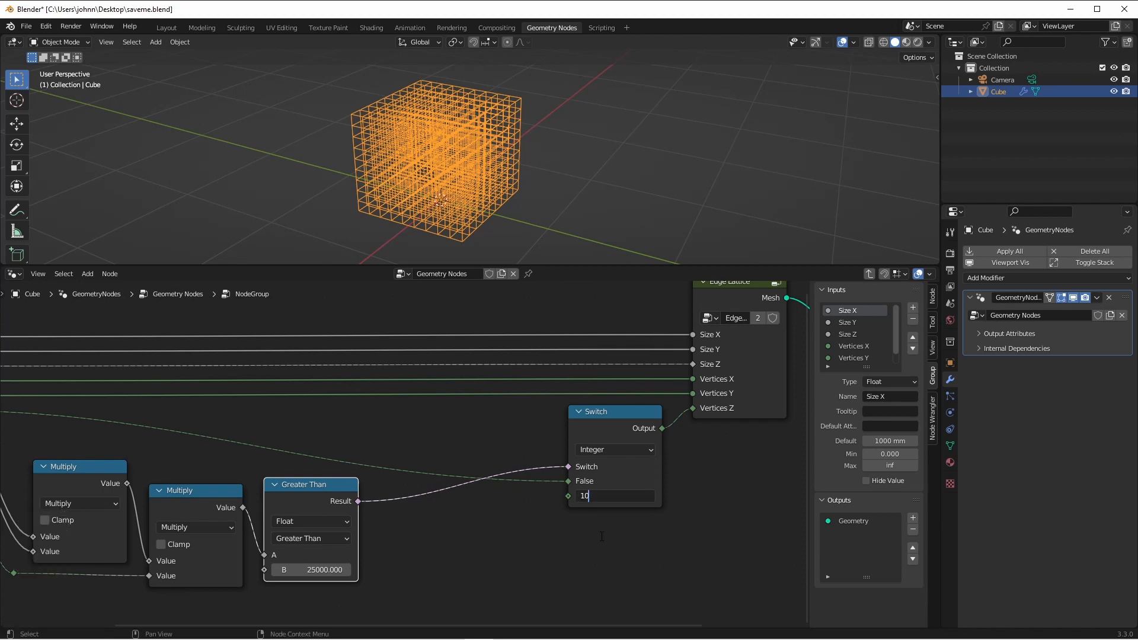
key(Return)
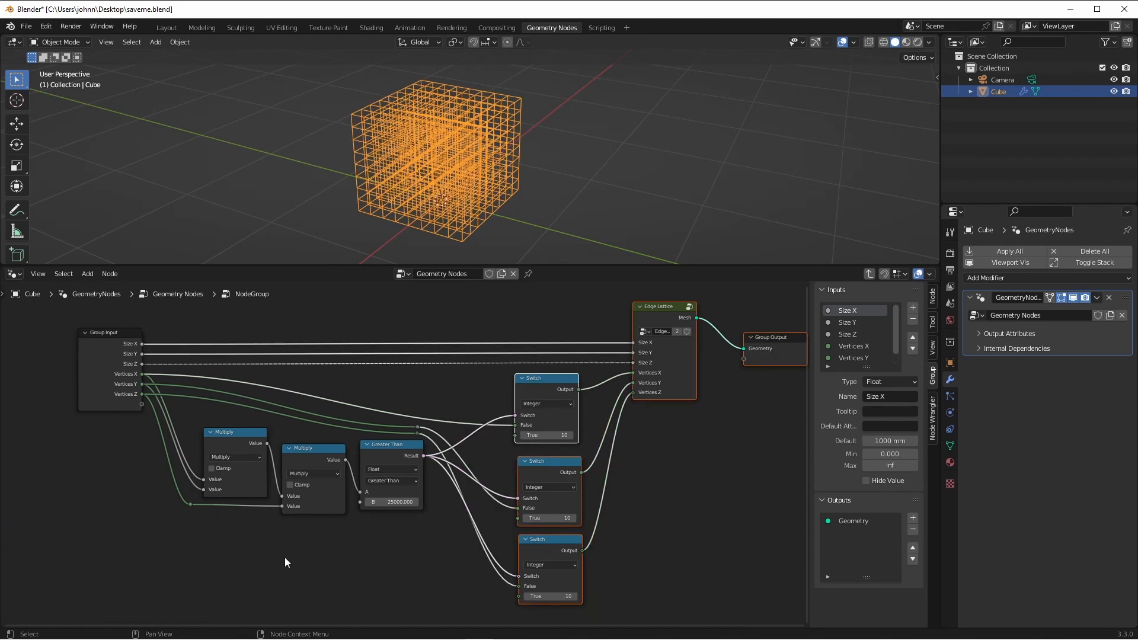
mouse_move(361, 506)
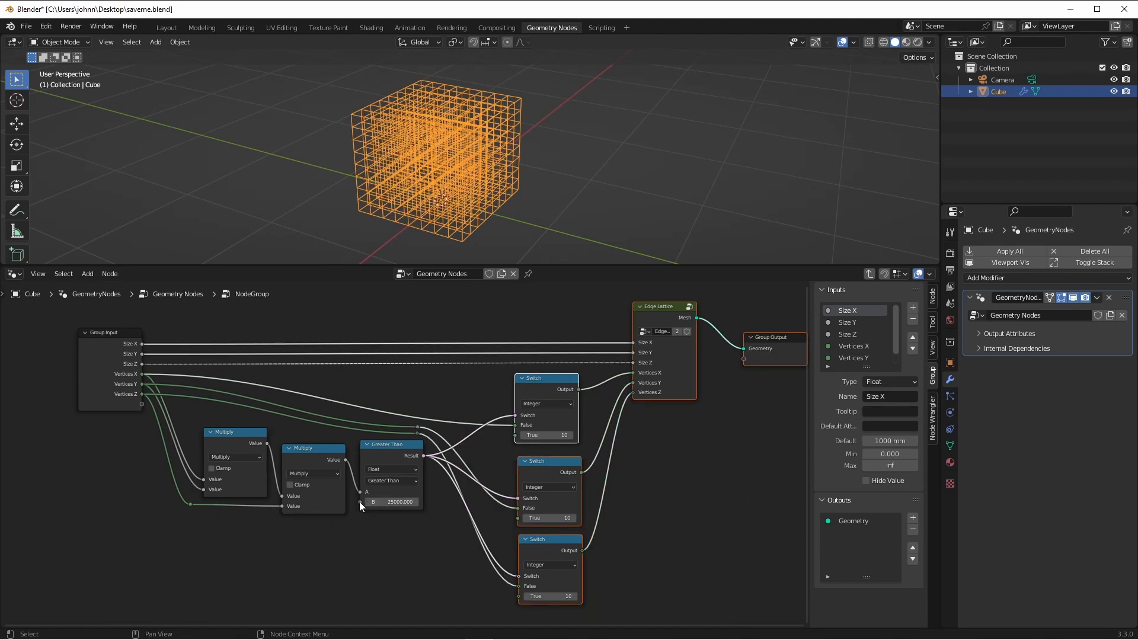
mouse_move(360, 505)
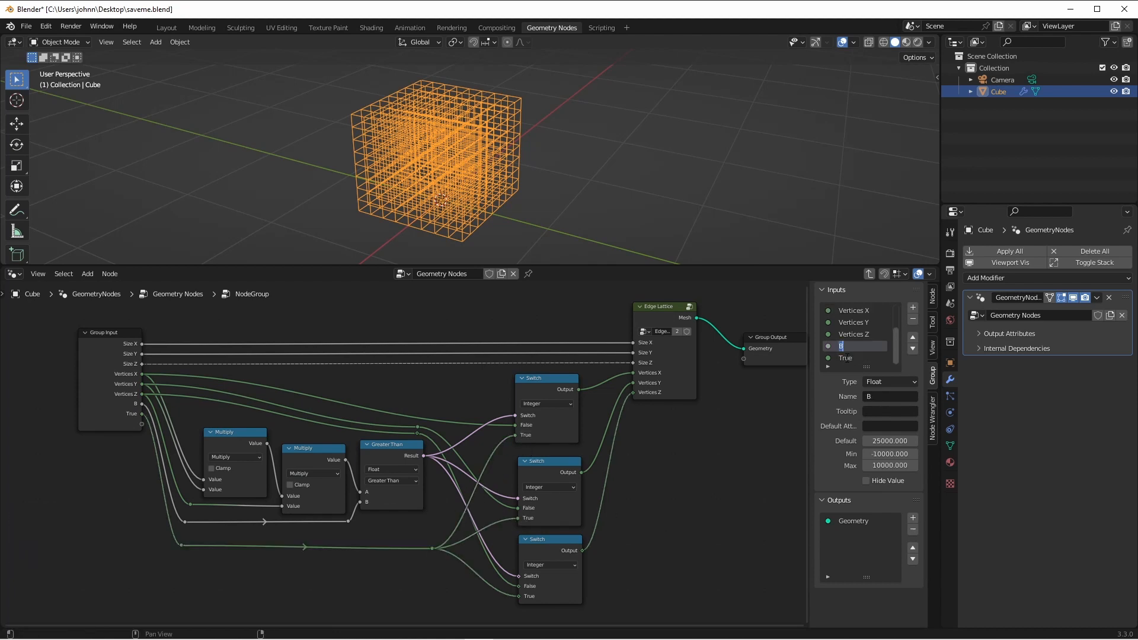
Step: Expose the threshold and switch value as group inputs named Limit and Failsafe
text(Limit)
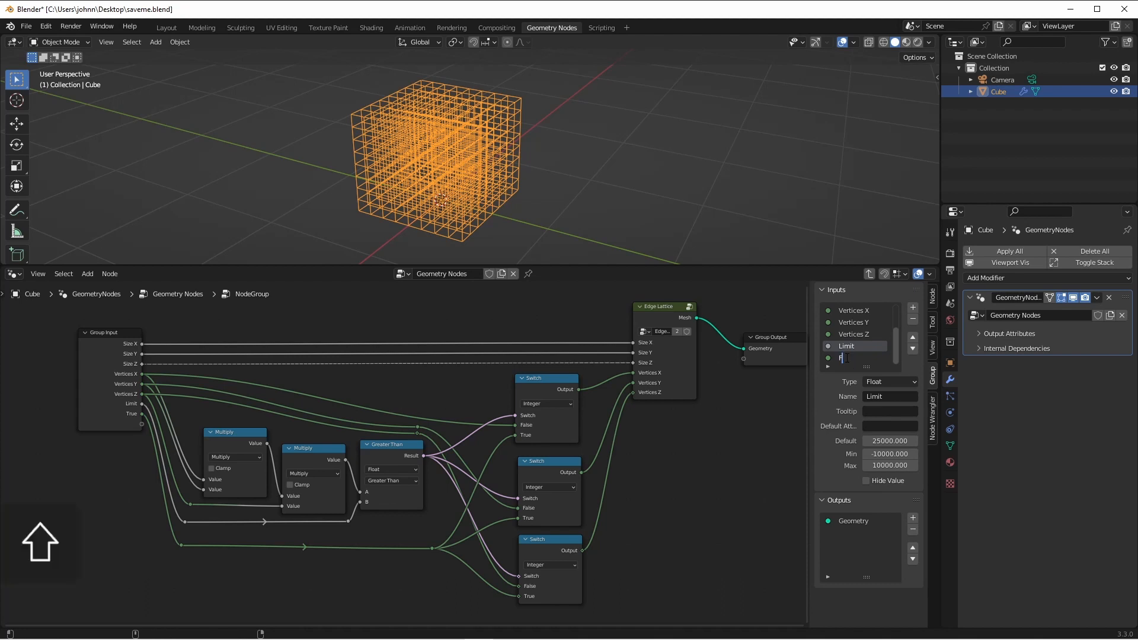
text(Failsafe)
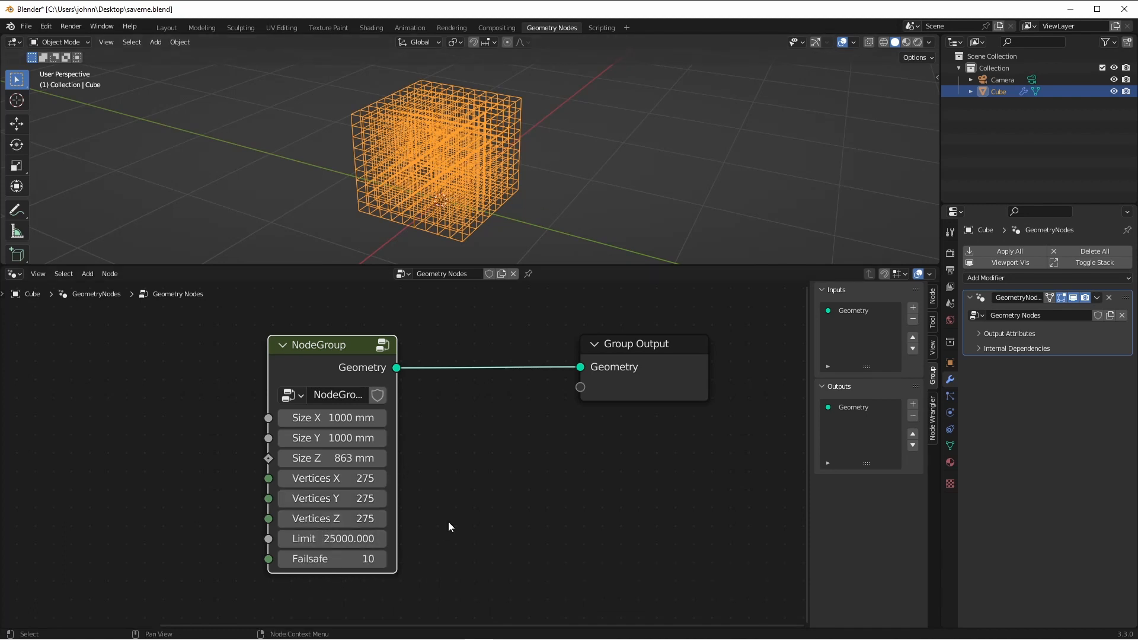
mouse_move(442, 527)
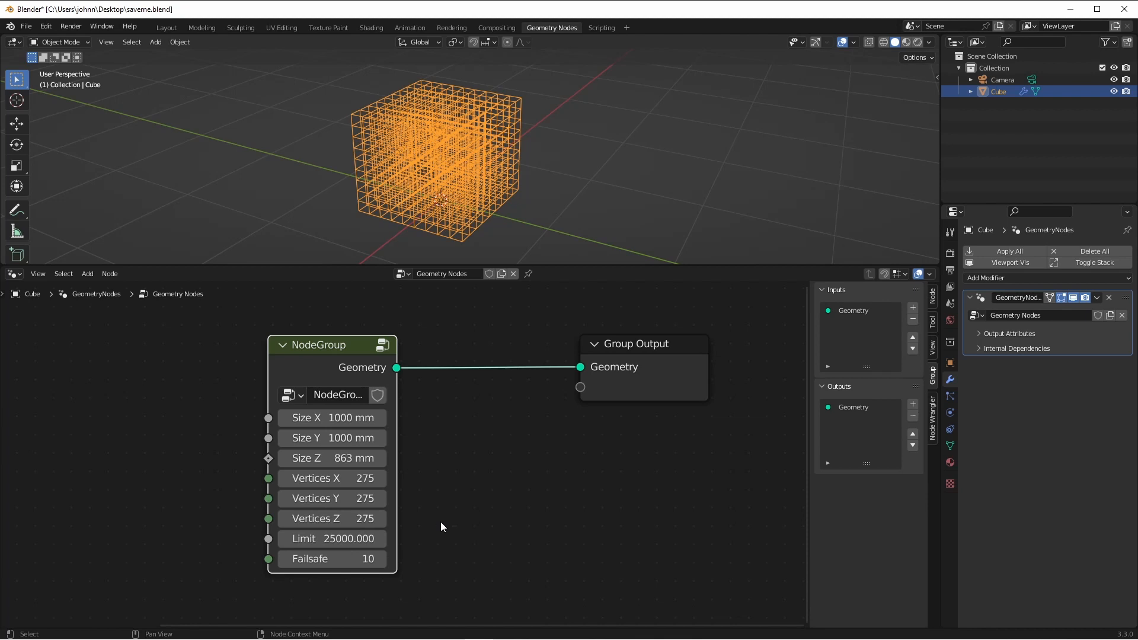
Step: Set the top-level NodeGroup Limit to 100000 and all three vertex counts to 5000
double_click(330, 538)
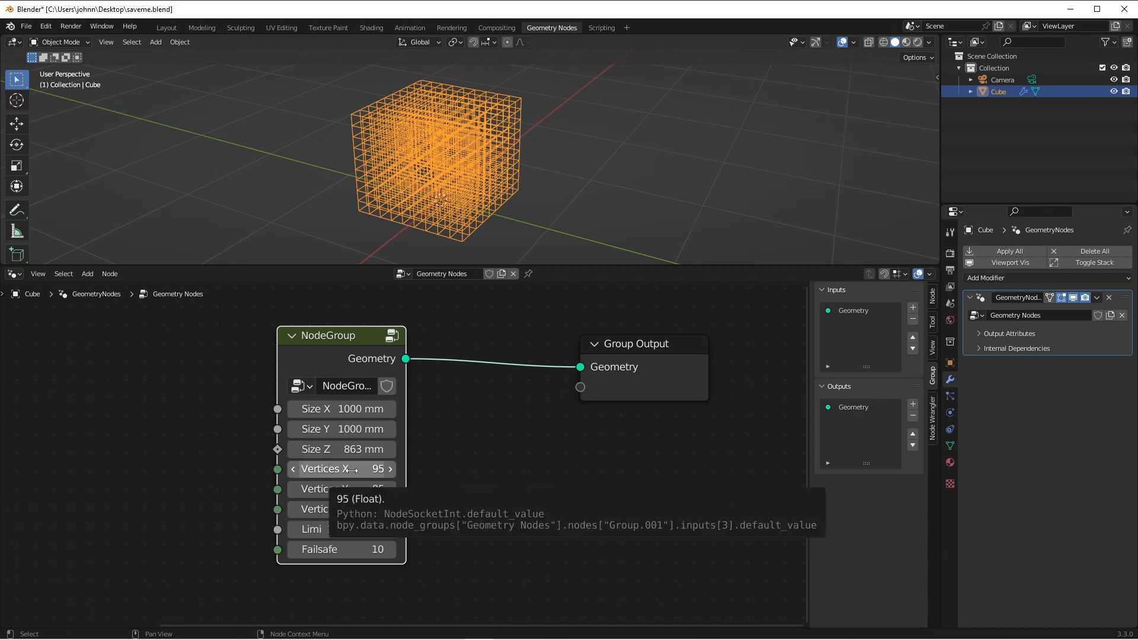
click(341, 470)
text(5)
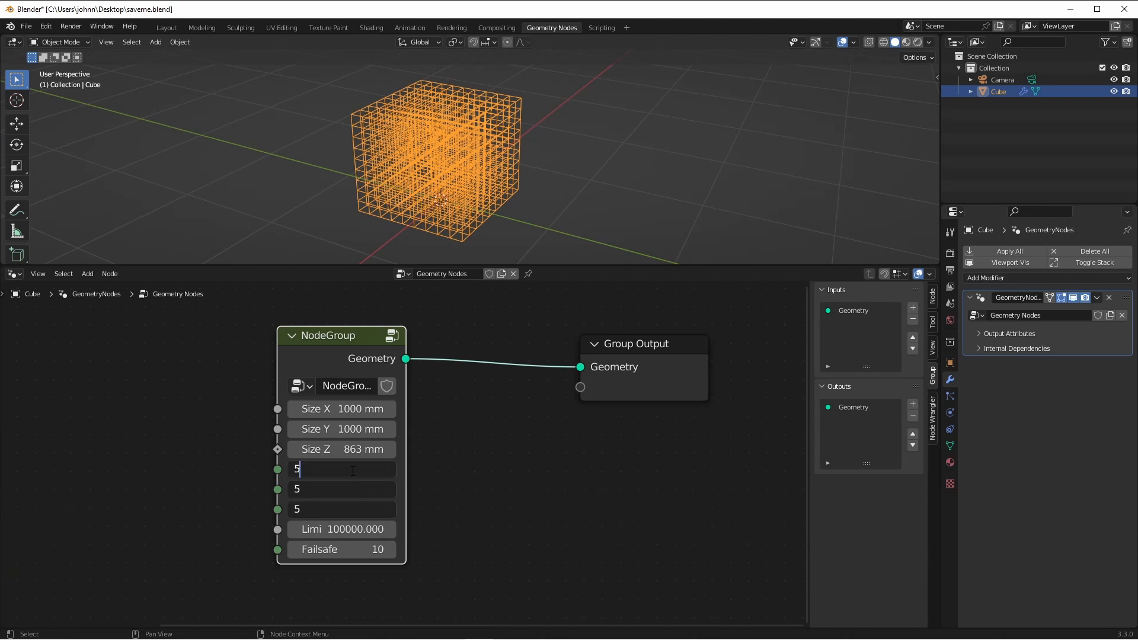
text(000)
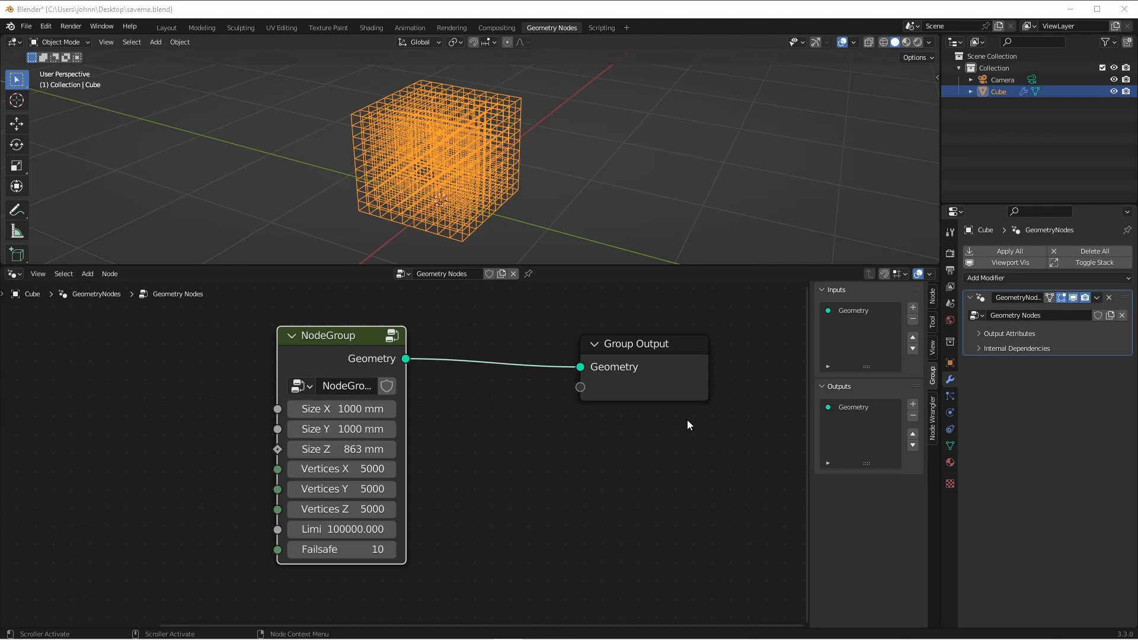
mouse_move(366, 546)
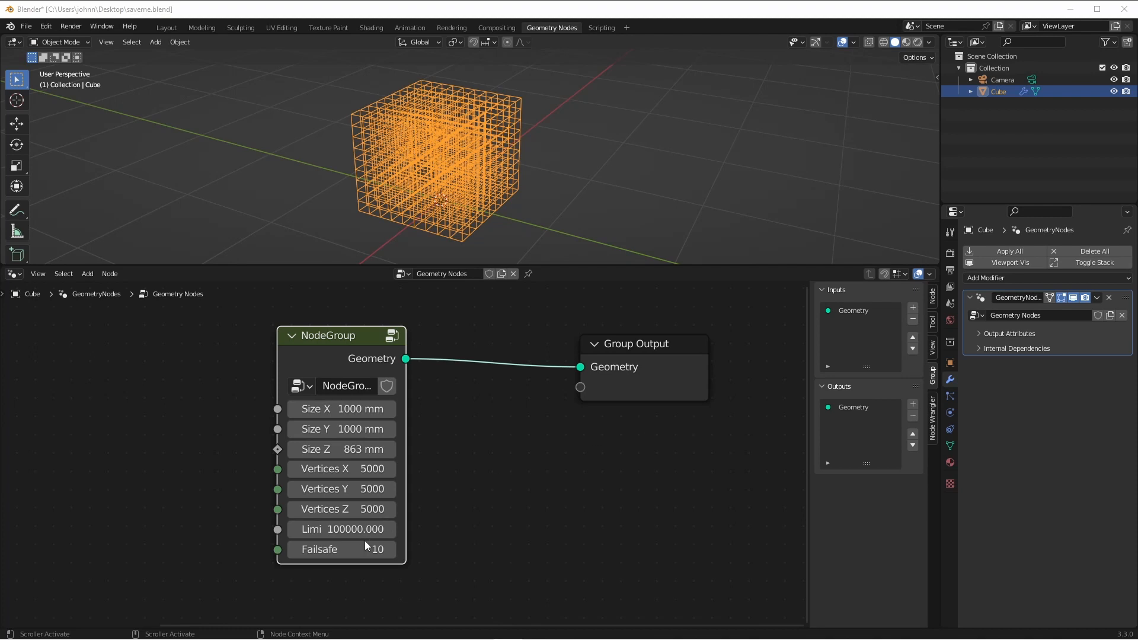
mouse_move(342, 549)
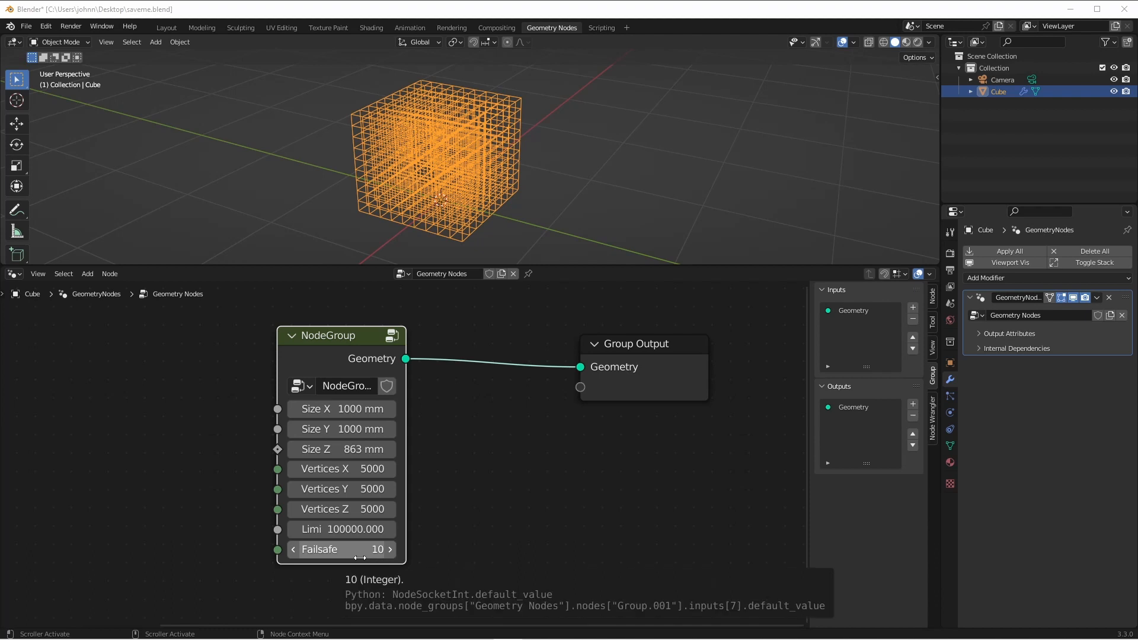